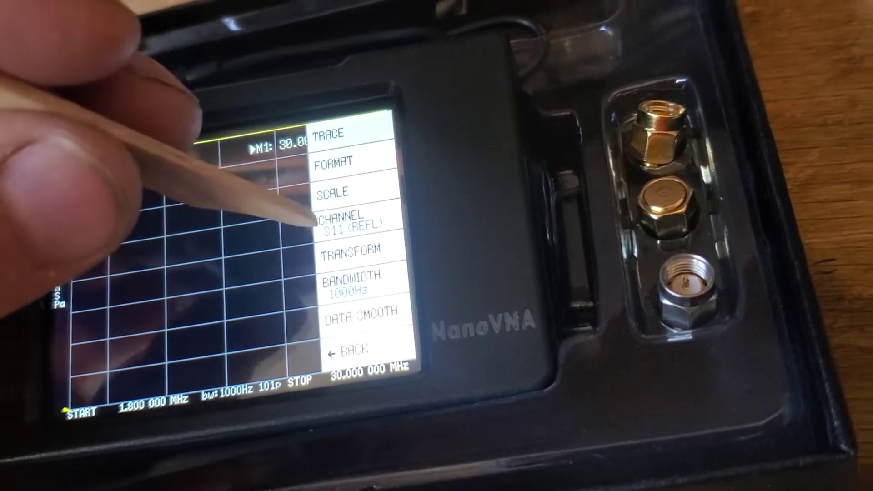
- Leave CHANNEL on S11 (REFL) and go back to the main menu
click(357, 220)
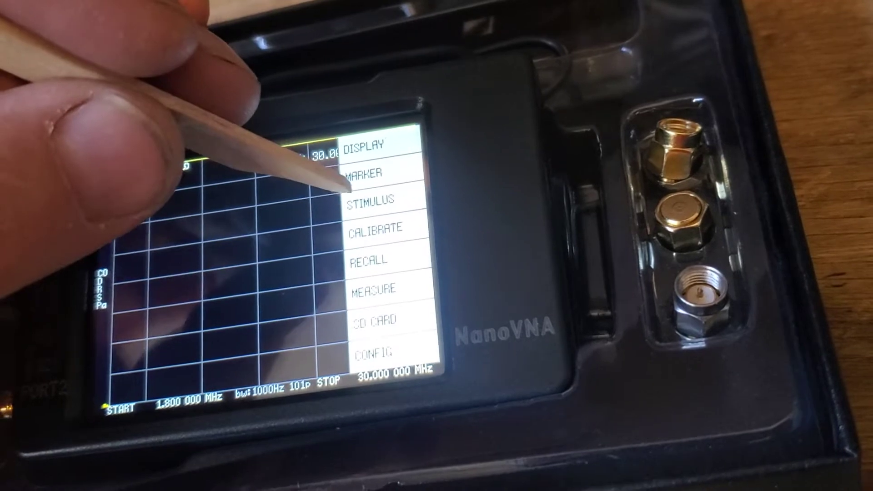
click(376, 201)
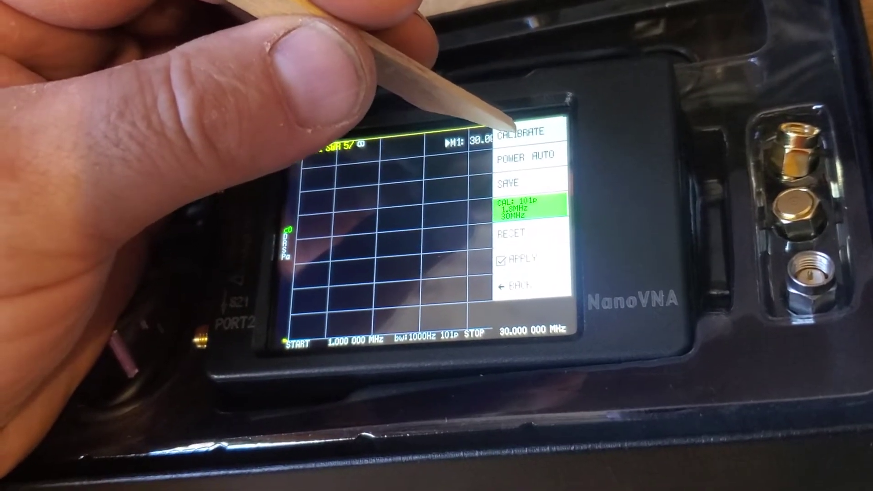
- Start a new calibration sequence listing the OPEN, SHORT and LOAD standards
click(520, 132)
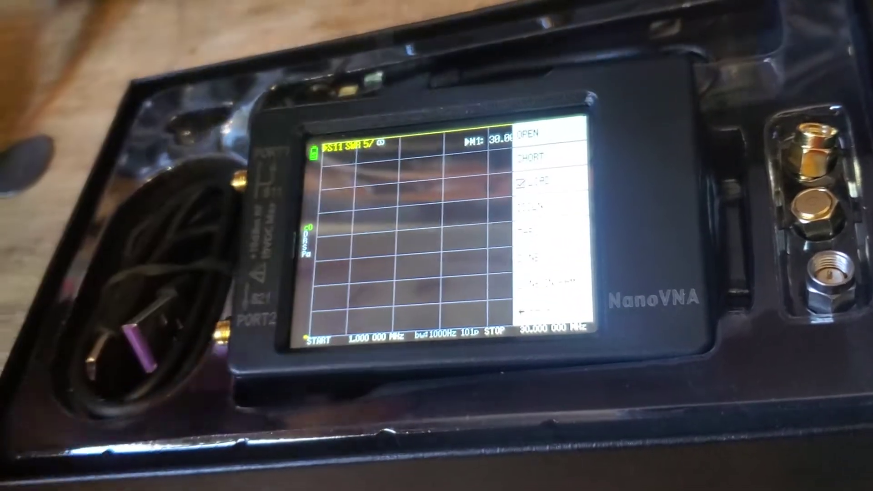